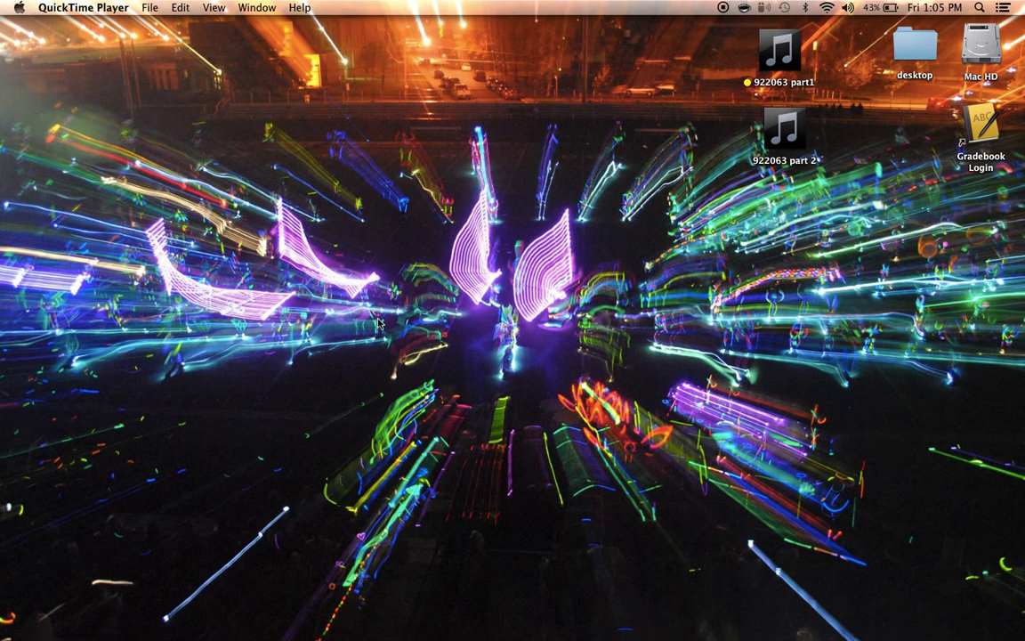
Step: Bring up QuickTime Player's File menu to begin a new audio recording
left_click(979, 8)
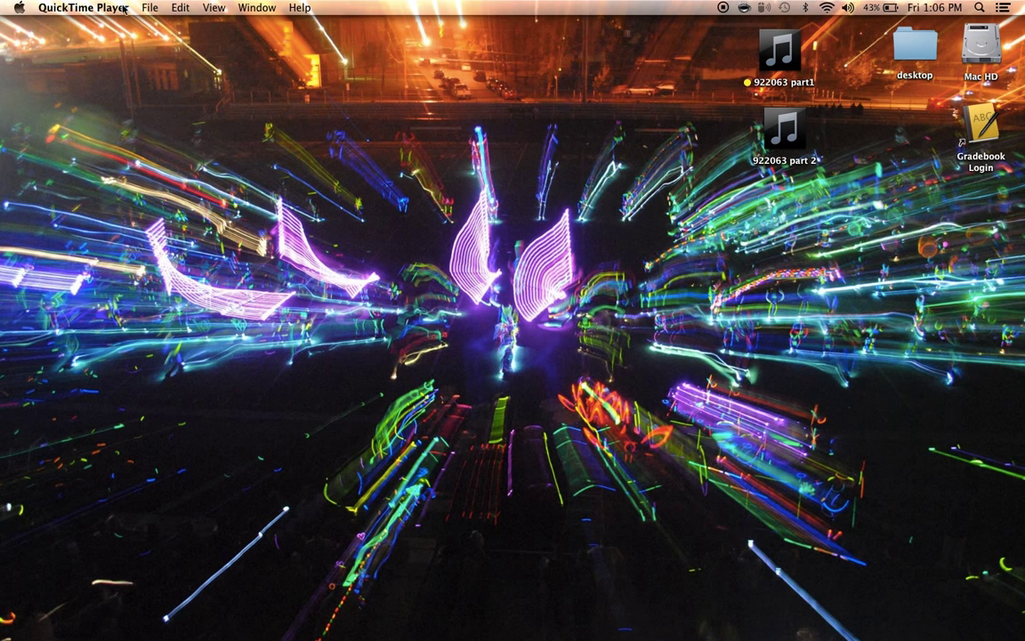
left_click(149, 7)
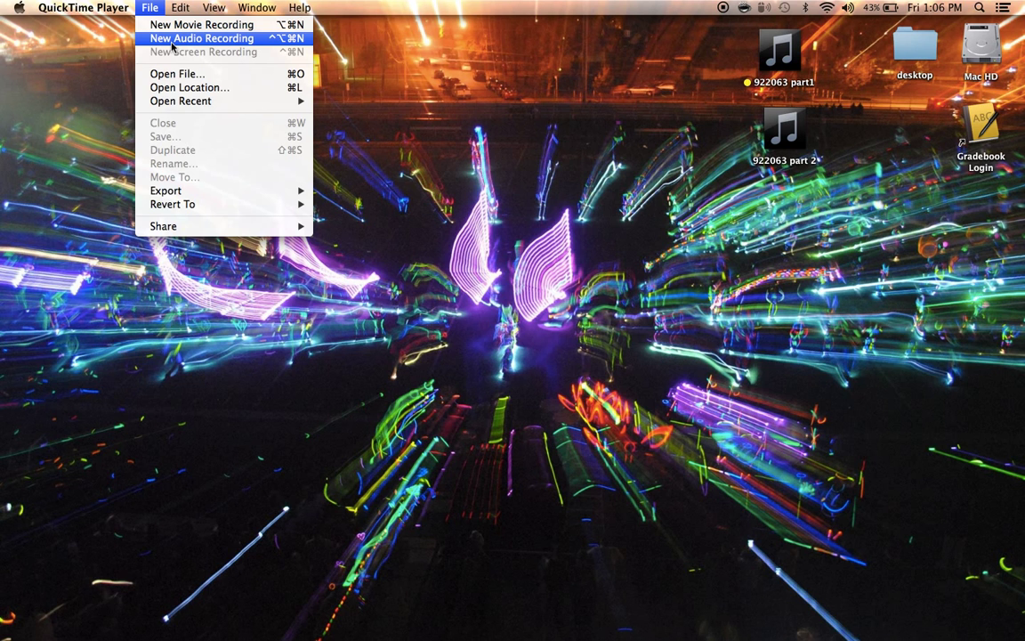
mouse_move(201, 25)
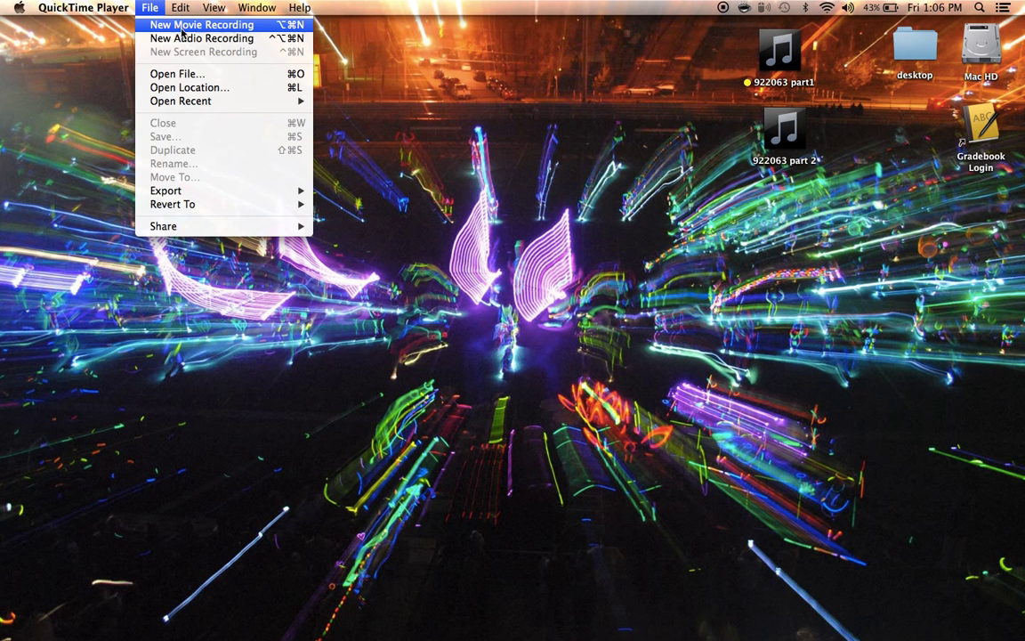
mouse_move(201, 39)
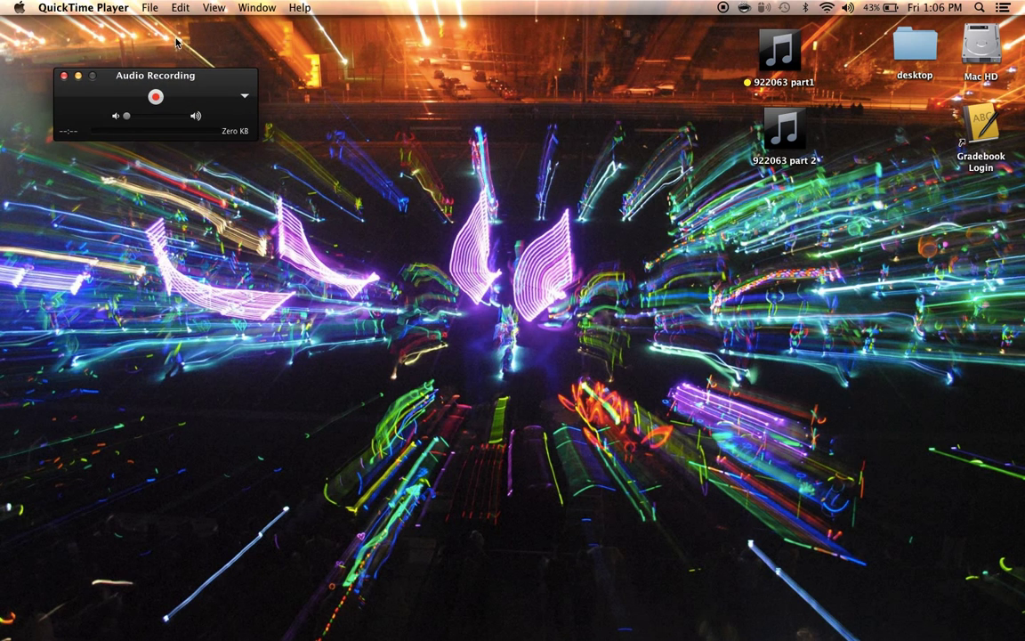
Step: Start recording the next take in the Audio Recording window
left_click(155, 96)
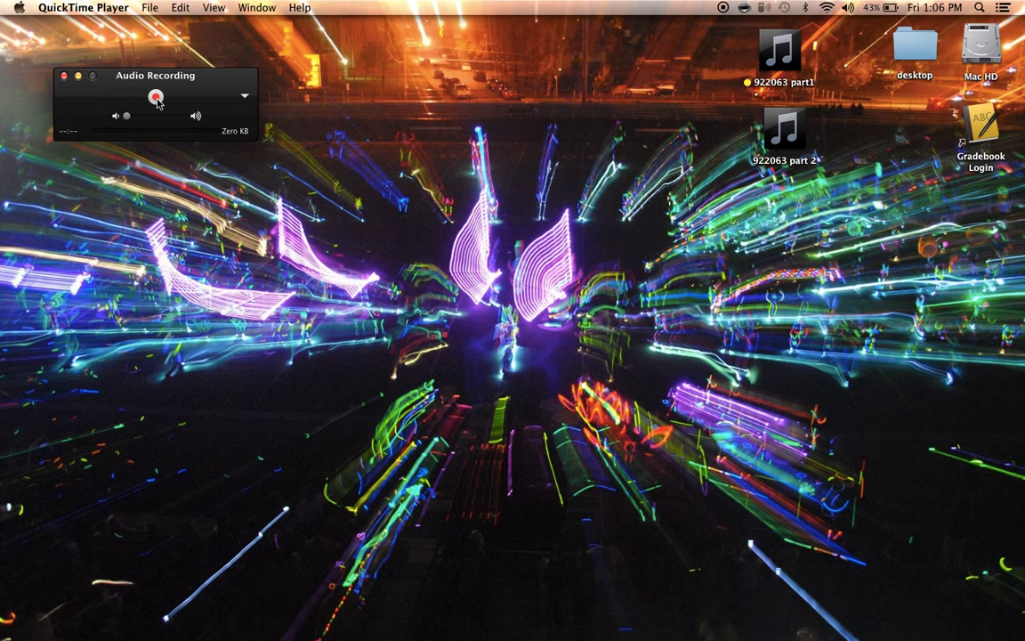
left_click(157, 96)
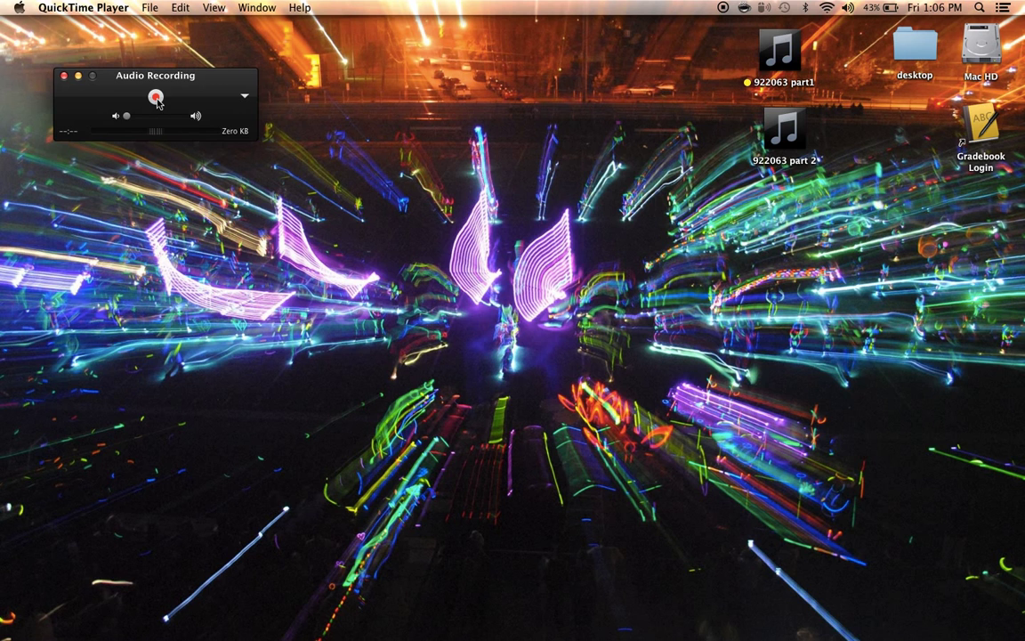
left_click(156, 96)
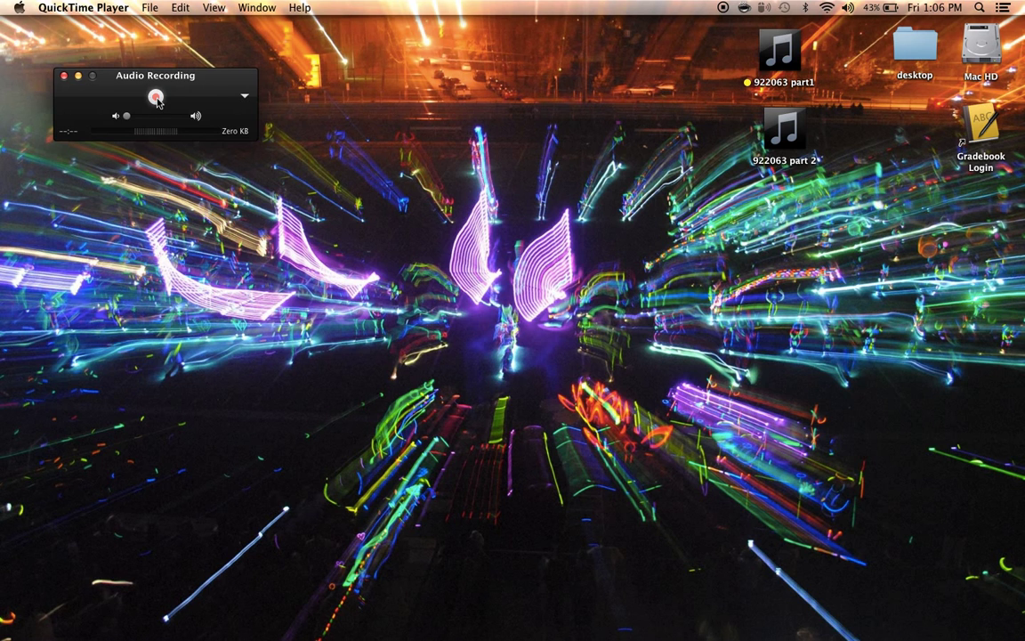
left_click(155, 96)
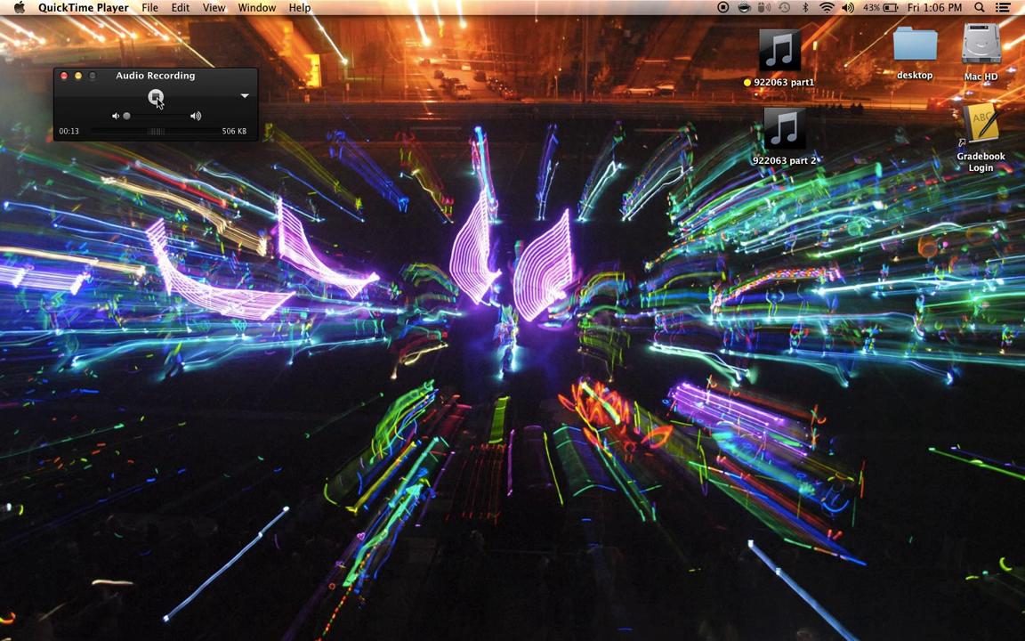
Step: Stop the recording, leaving a 15-second untitled audio take ready to save
left_click(156, 96)
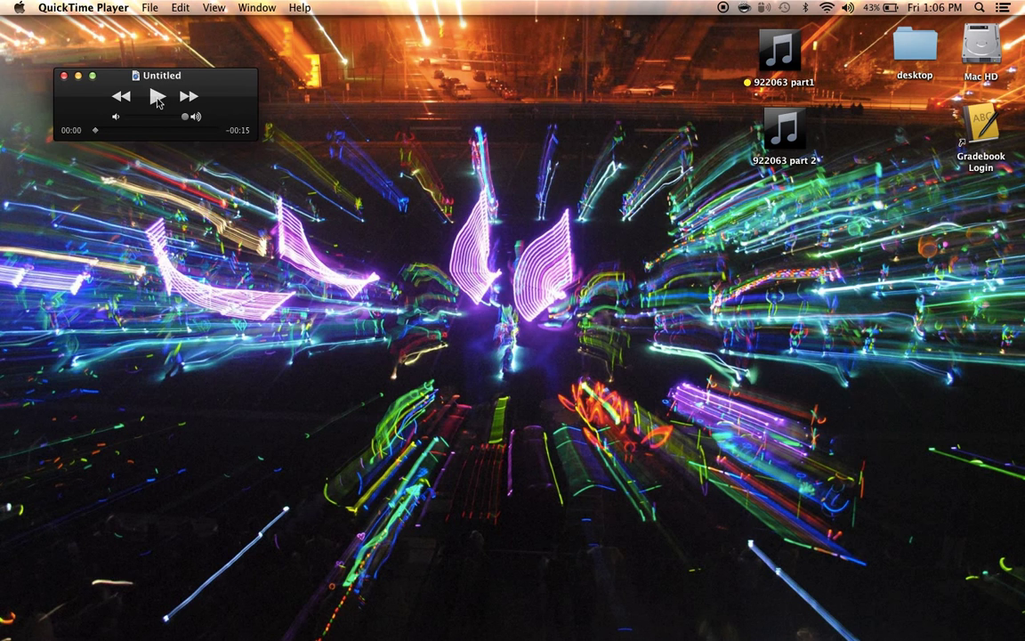
mouse_move(171, 144)
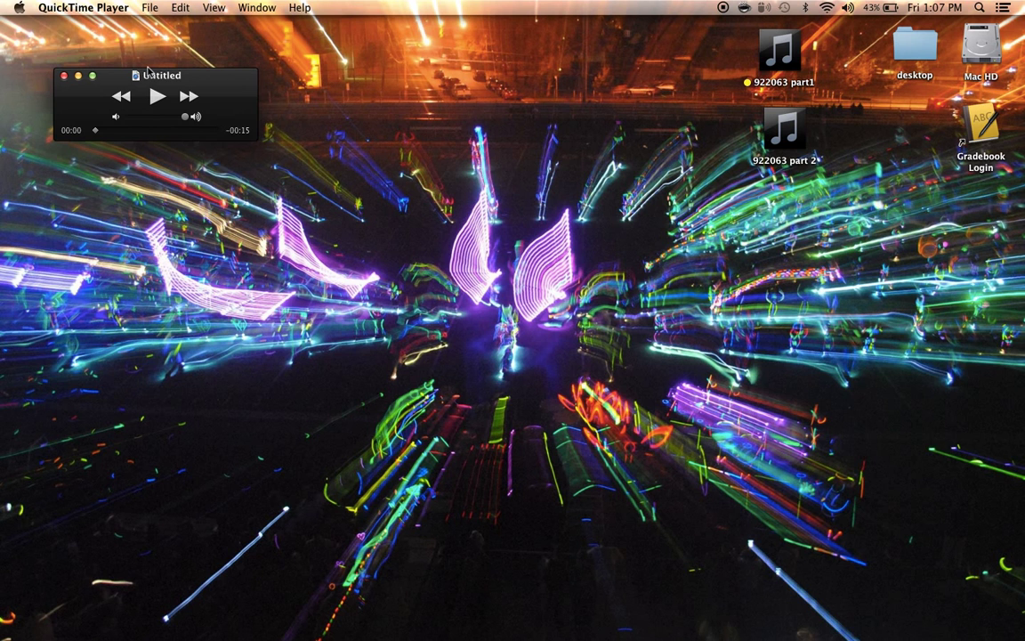
left_click(150, 7)
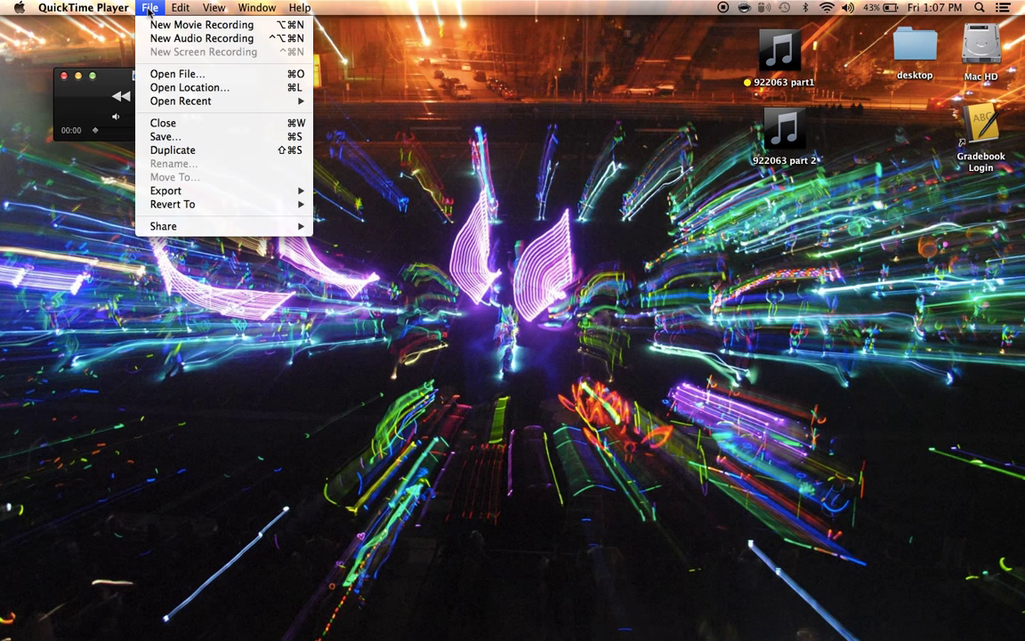
Step: Save the take to the Desktop as '922063 part 3' beside parts 1 and 2
left_click(202, 37)
type("922")
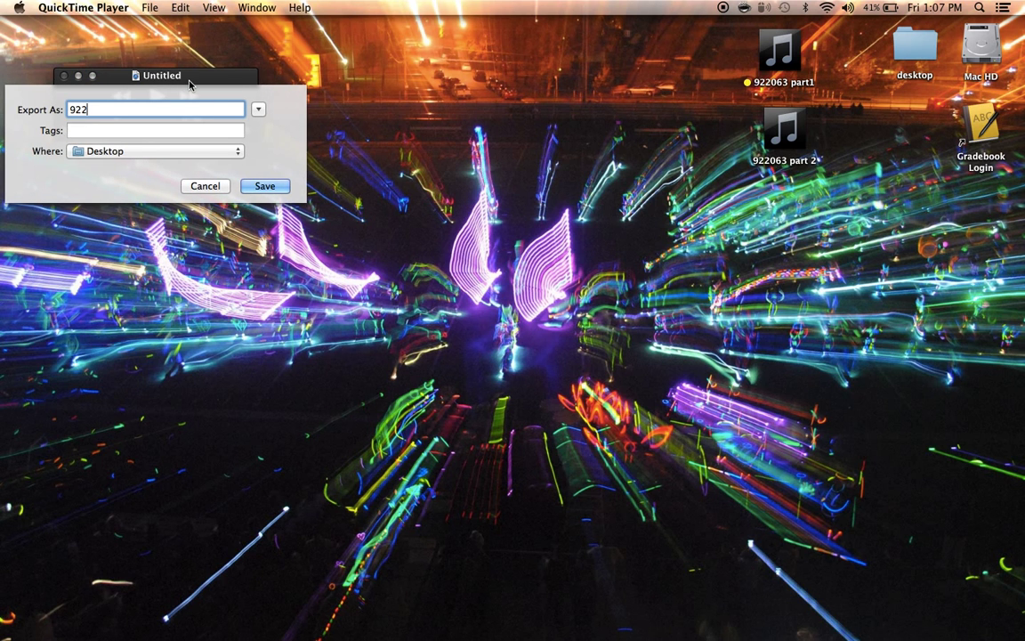
type("063")
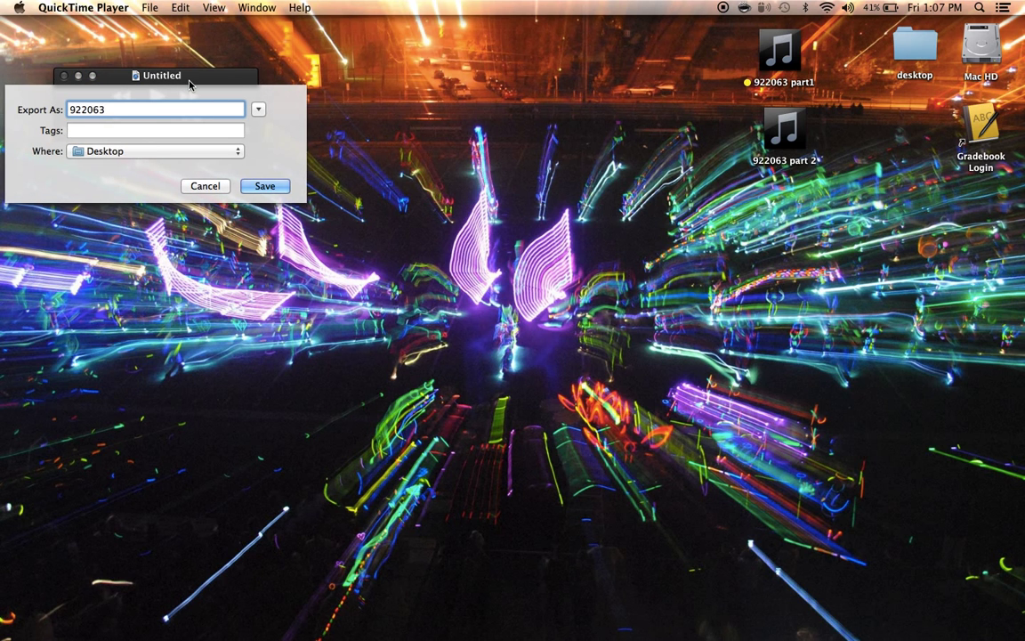
type("part 3")
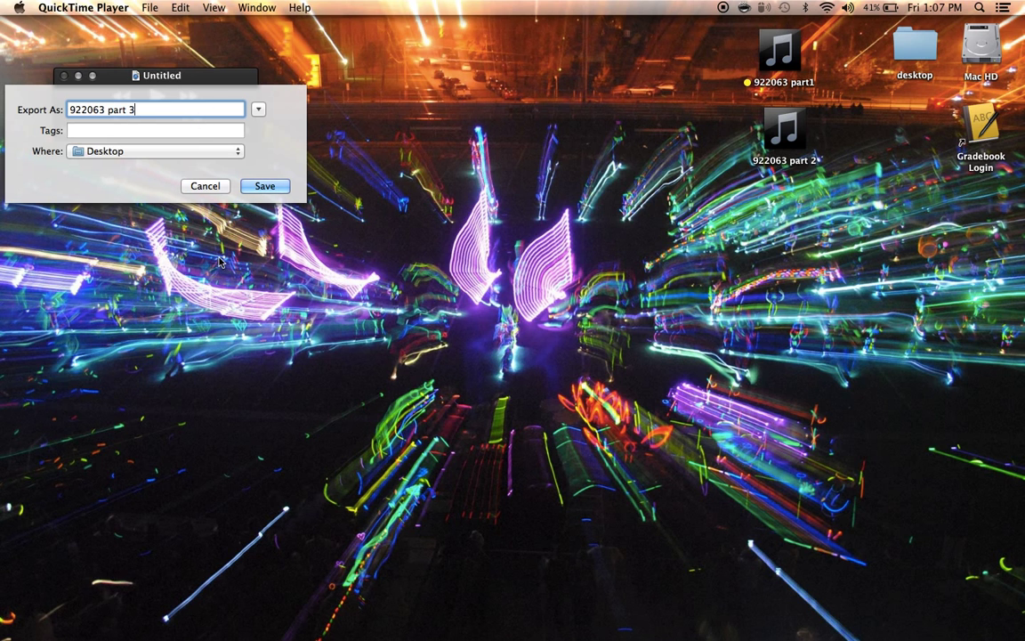
mouse_move(207, 187)
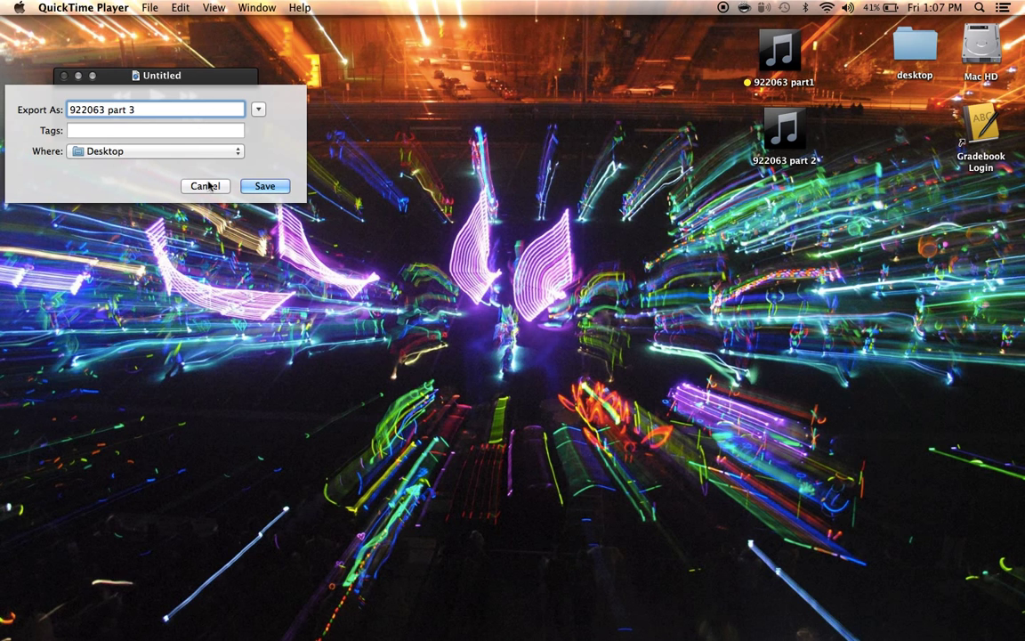
left_click(265, 186)
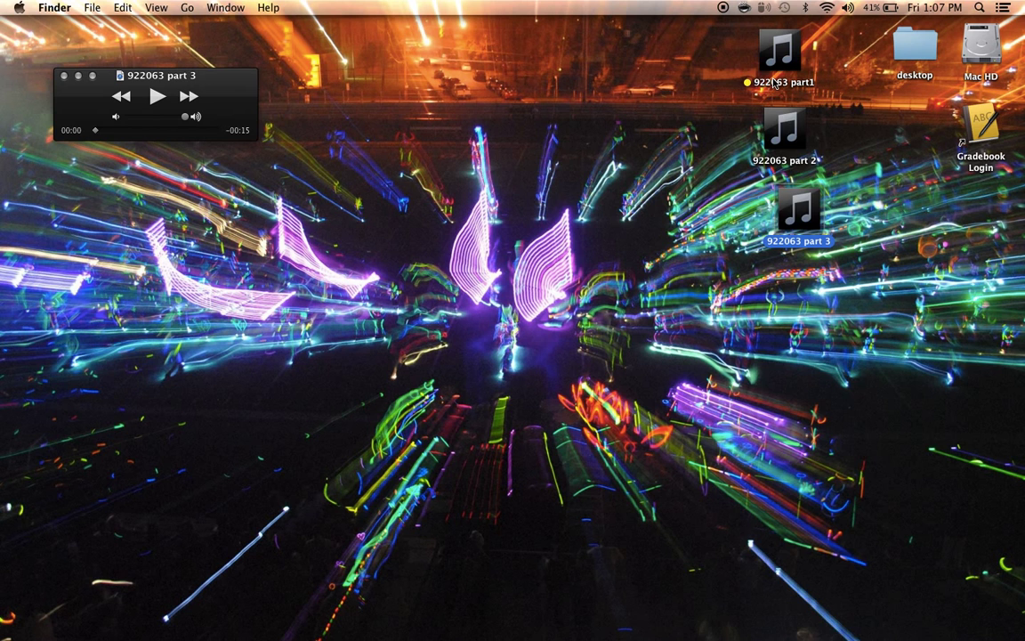
mouse_move(797, 207)
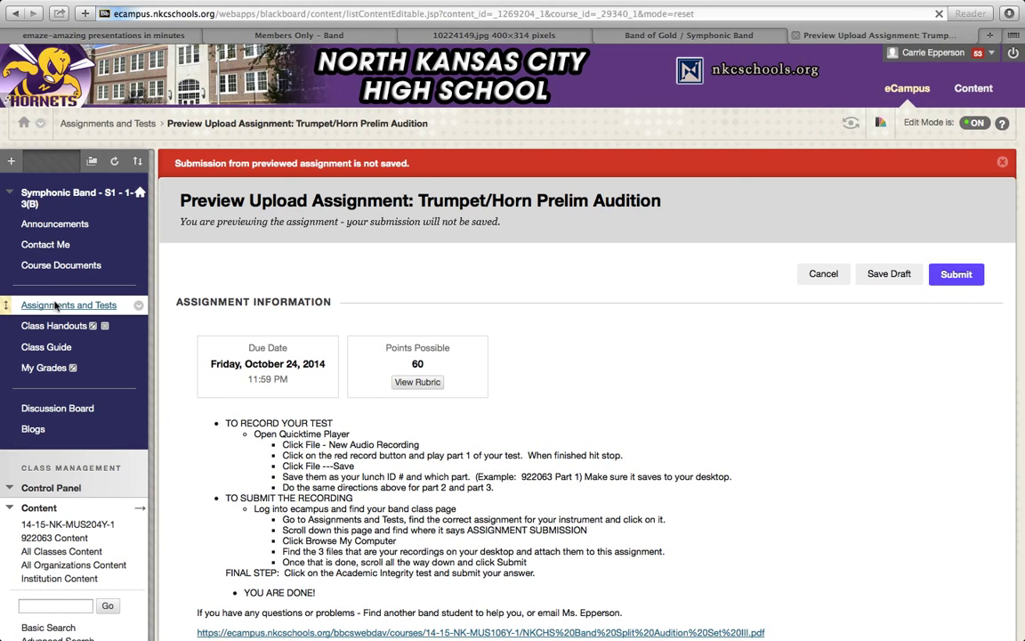
Step: Open the Symphonic Band - S1 - 1-3(B) course from the eCampus My Classes list
left_click(822, 274)
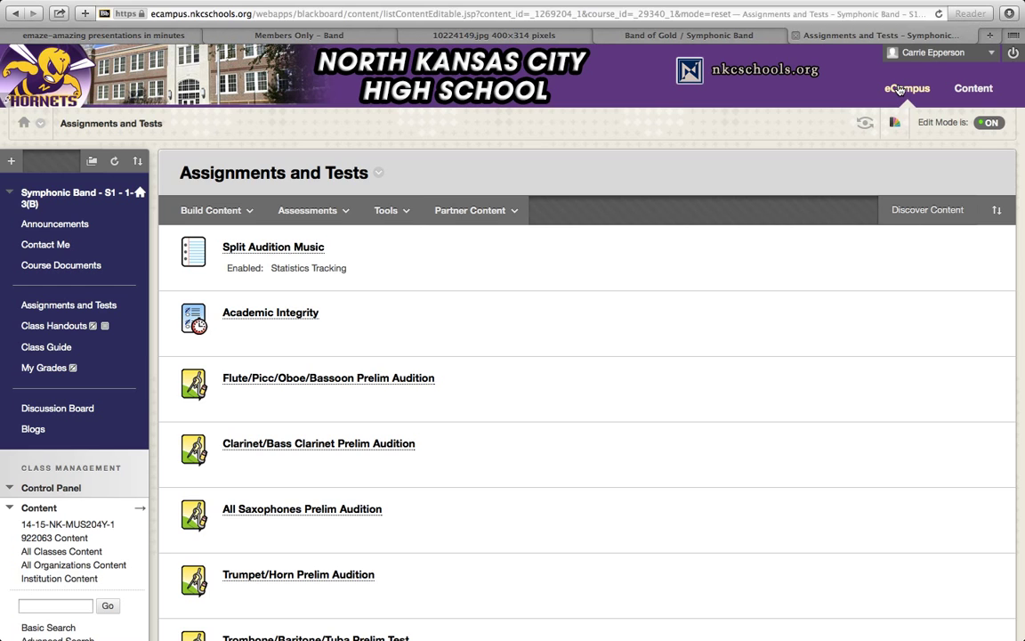
left_click(907, 87)
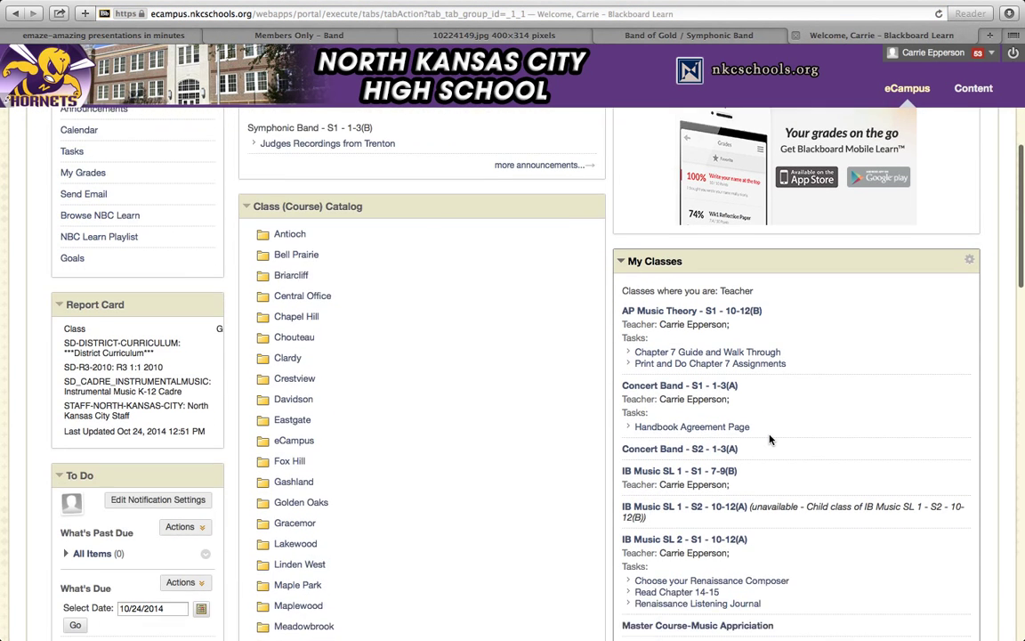
scroll("down", 3)
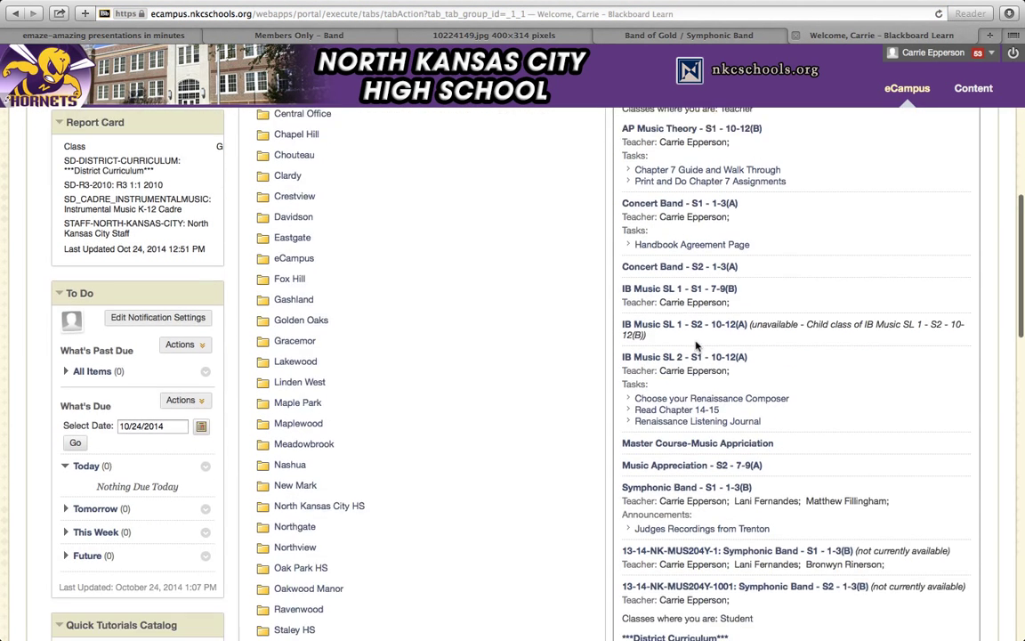
scroll("down", 3)
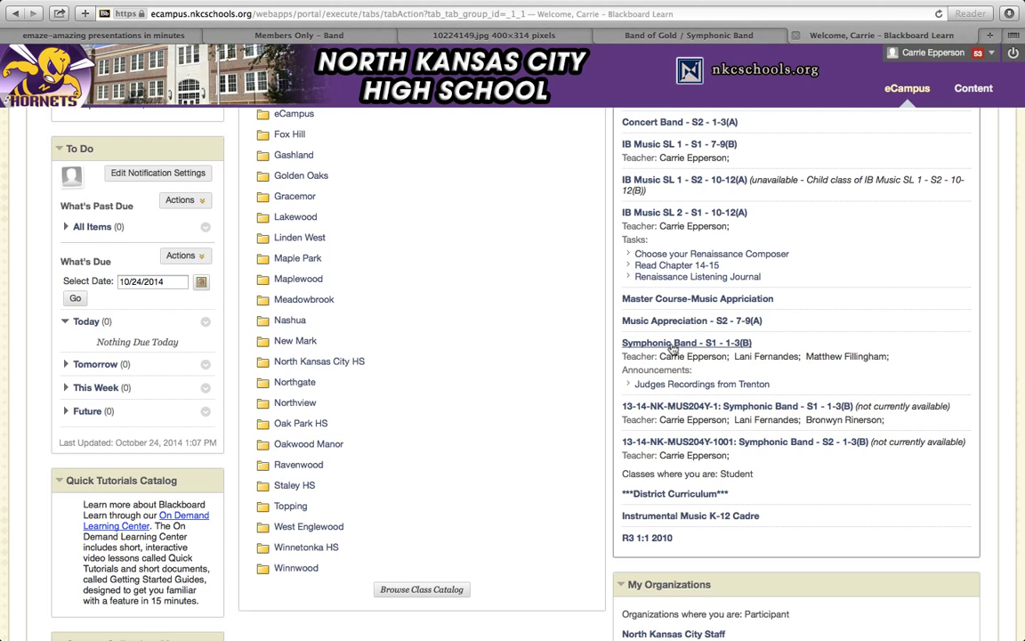
left_click(685, 342)
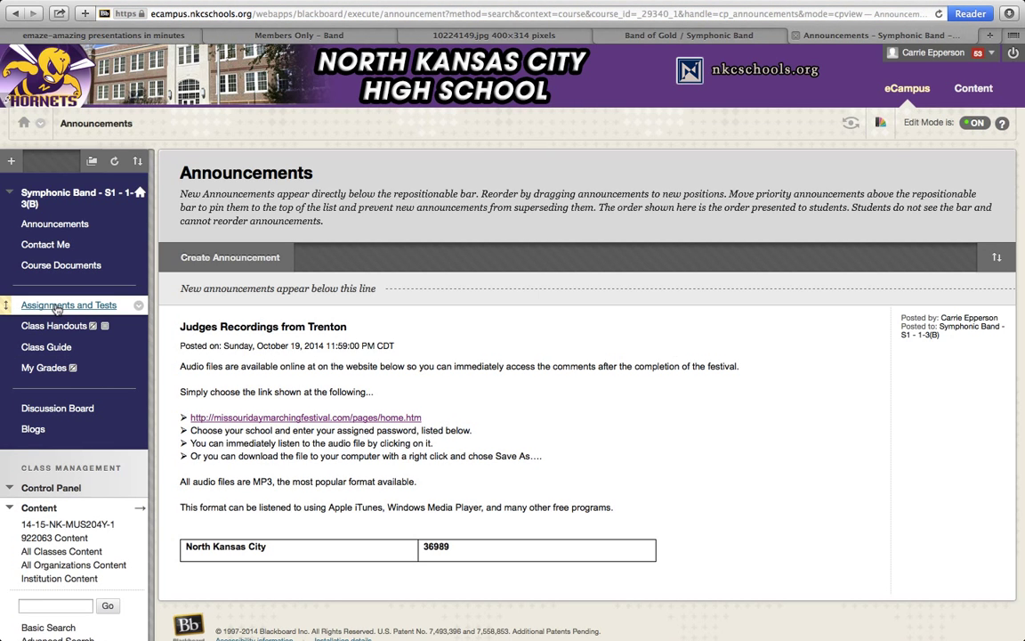
Step: Open the Trumpet/Horn Prelim Audition assignment from Assignments and Tests
left_click(67, 304)
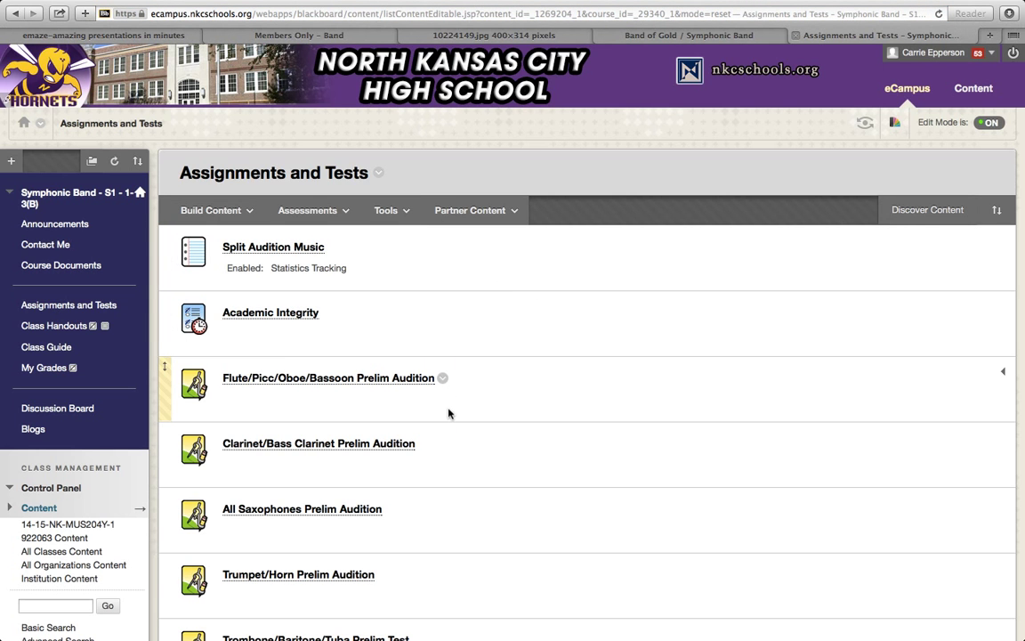
scroll("down", 3)
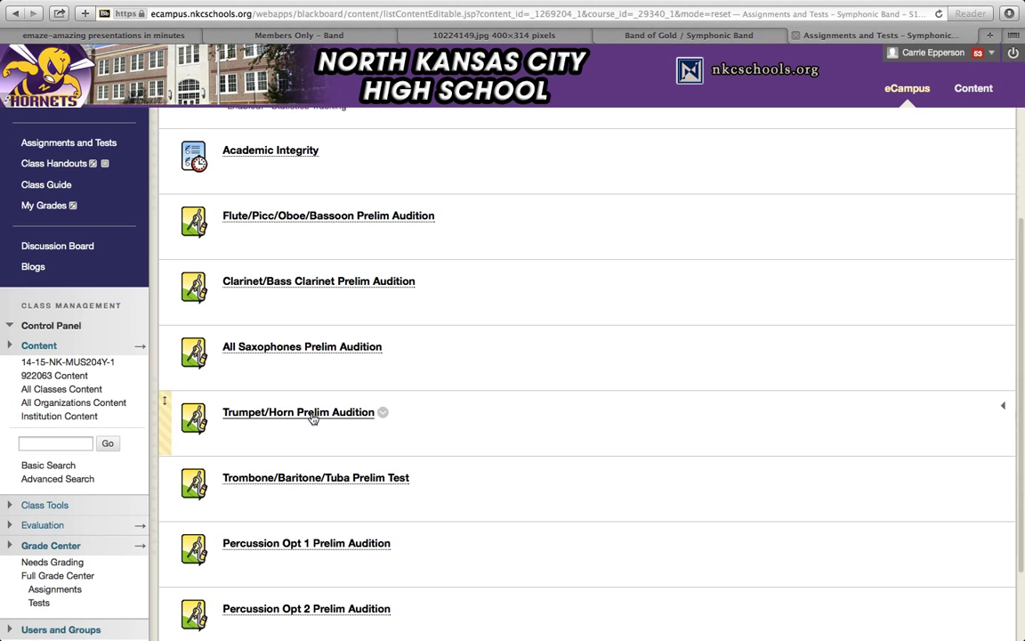
left_click(299, 413)
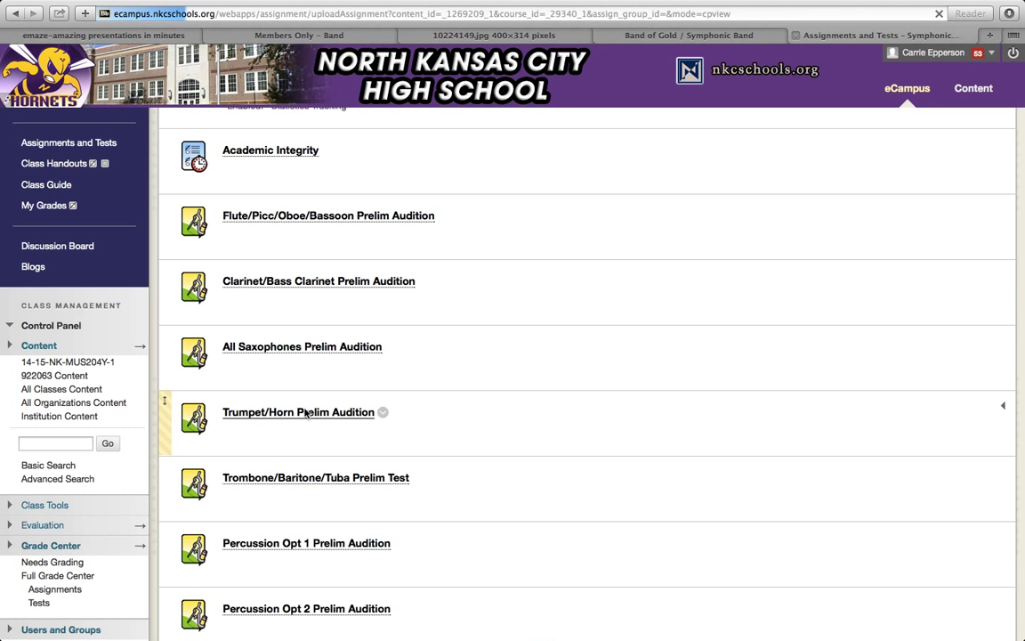
left_click(299, 411)
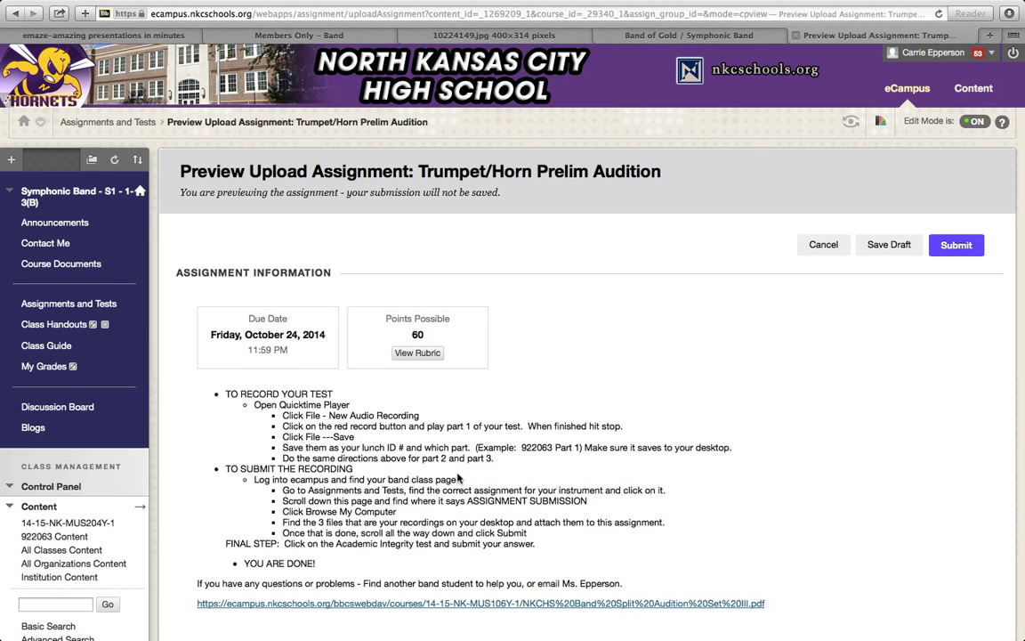
scroll("down", 3)
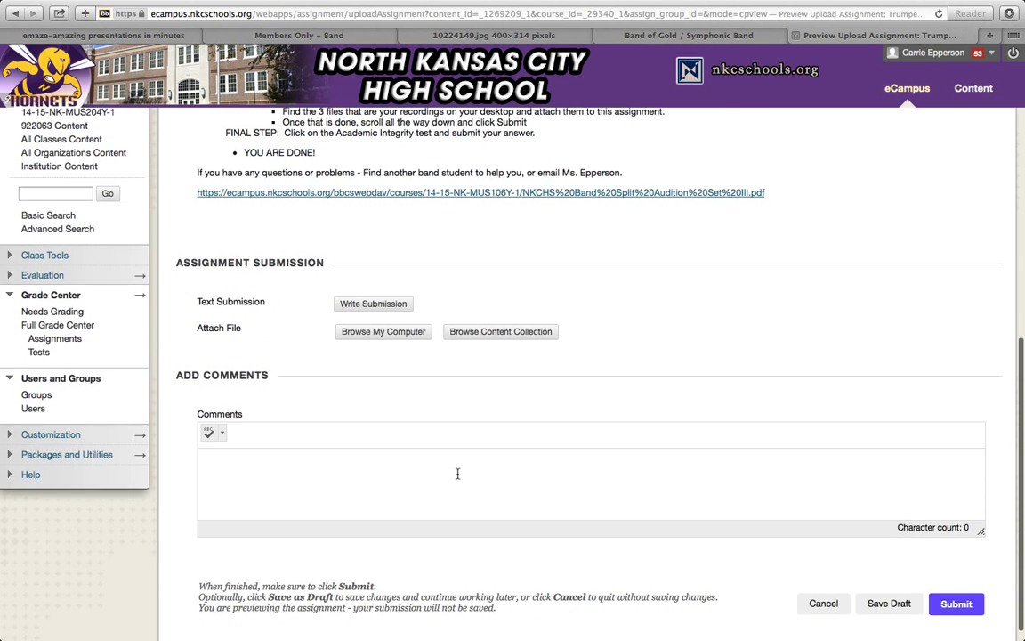
Step: Use Browse My Computer under Assignment Submission to show the Desktop's three 922063 parts
scroll("down", 3)
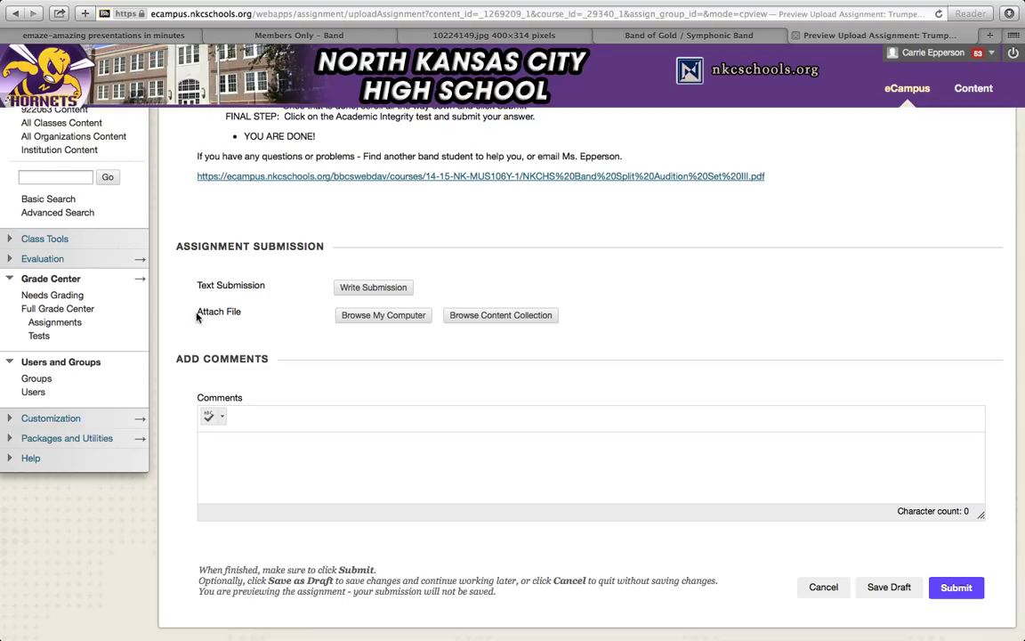
left_click(385, 315)
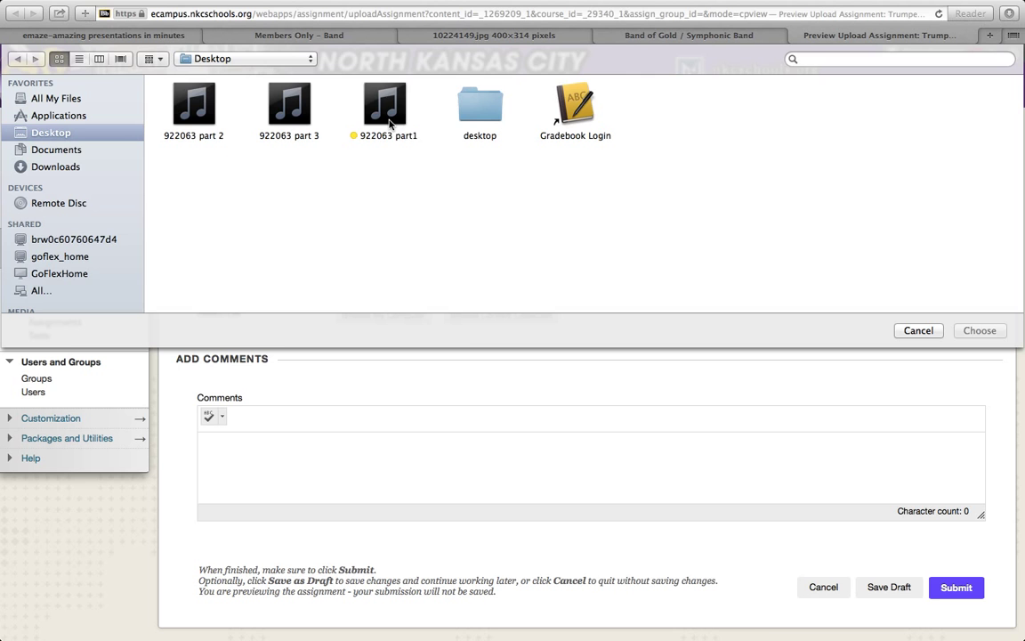
left_click(979, 329)
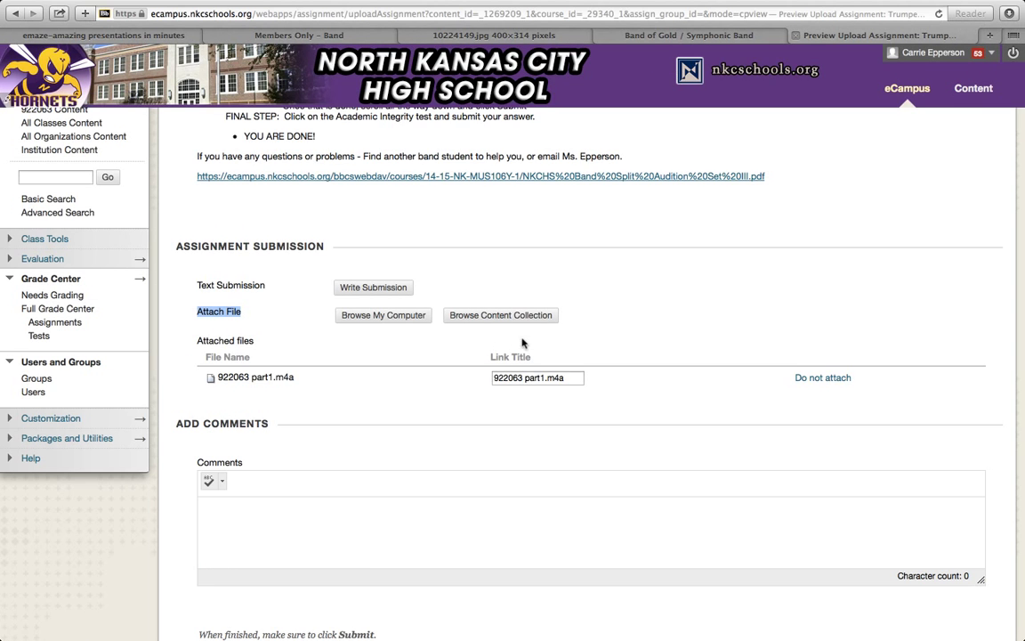
mouse_move(341, 322)
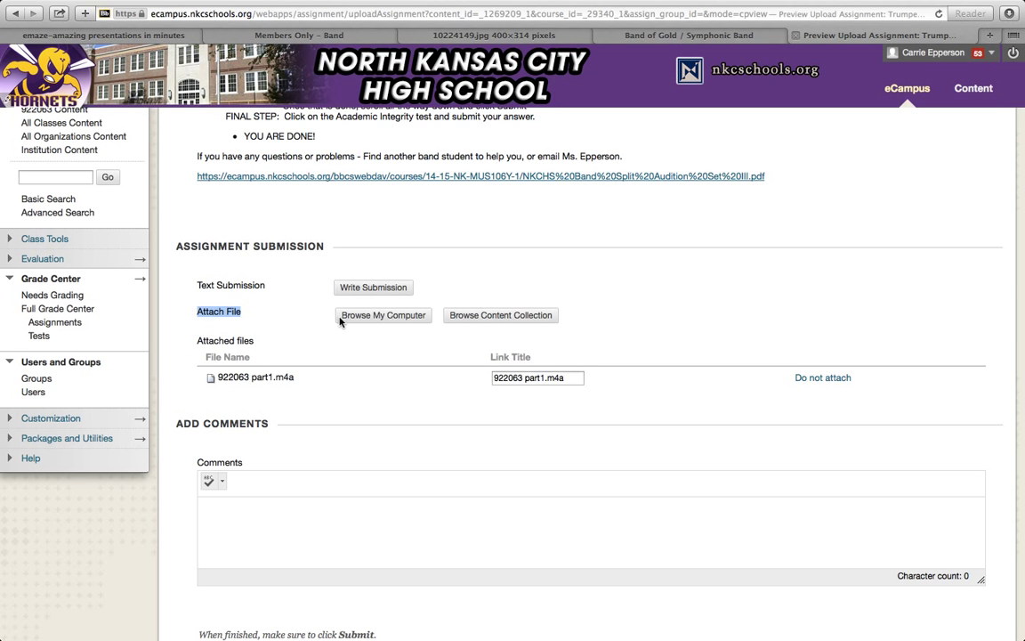
left_click(383, 315)
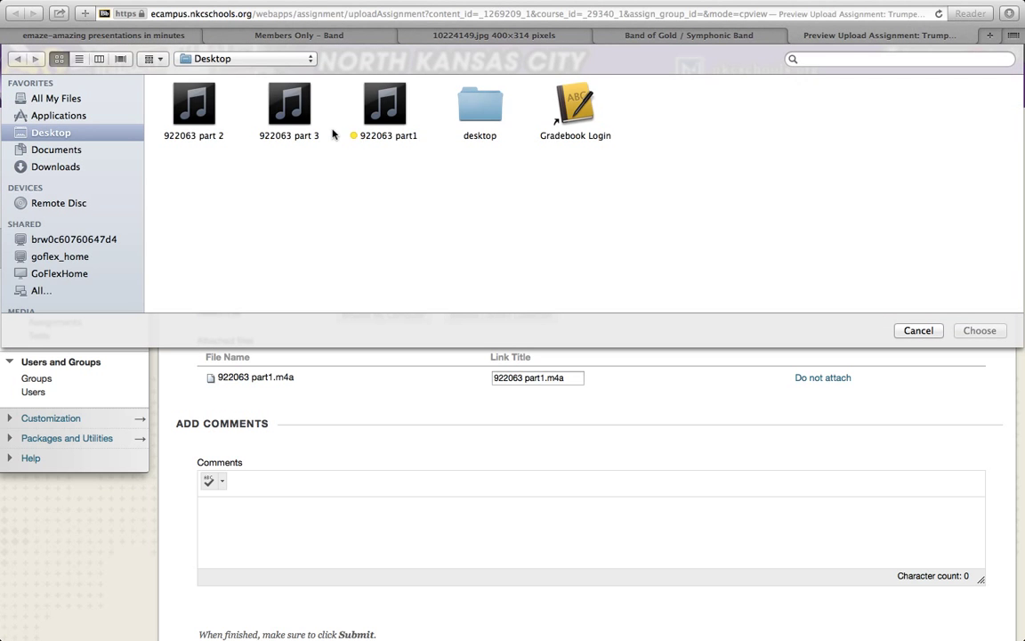
left_click(978, 329)
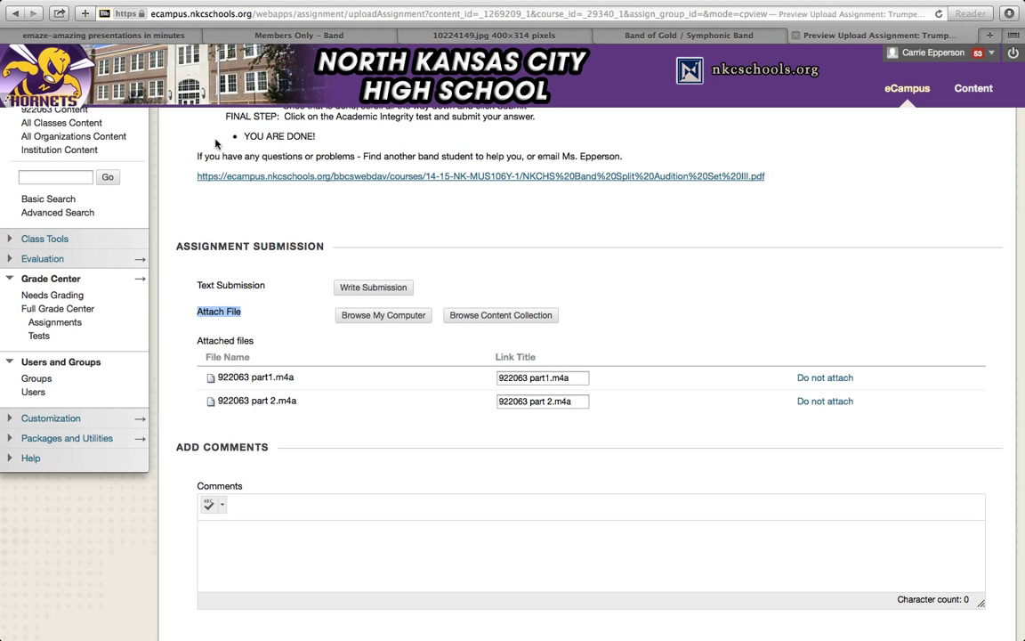
left_click(382, 315)
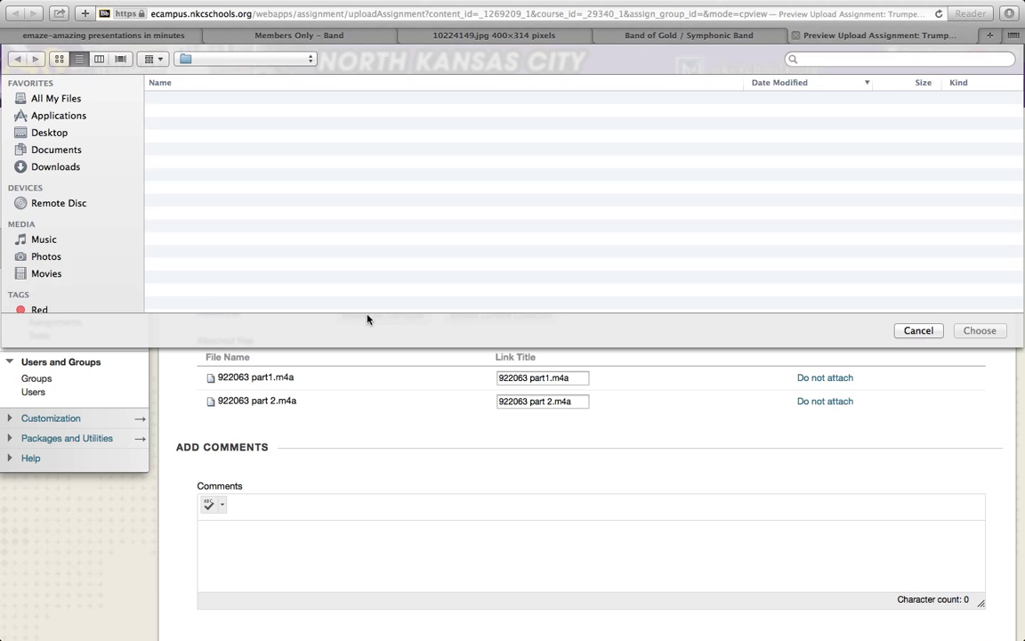
left_click(979, 329)
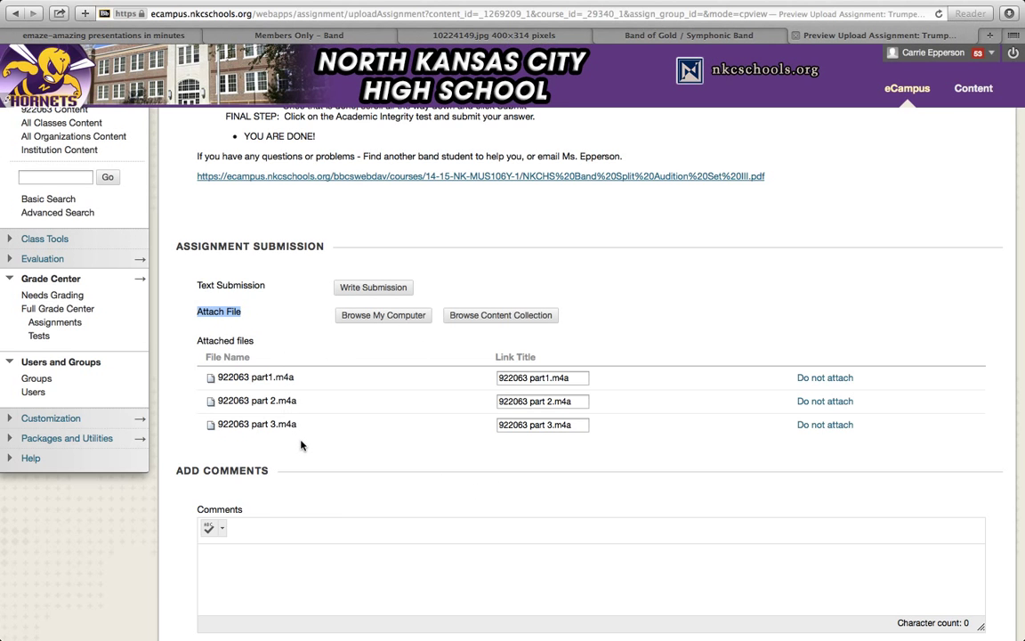
scroll("down", 3)
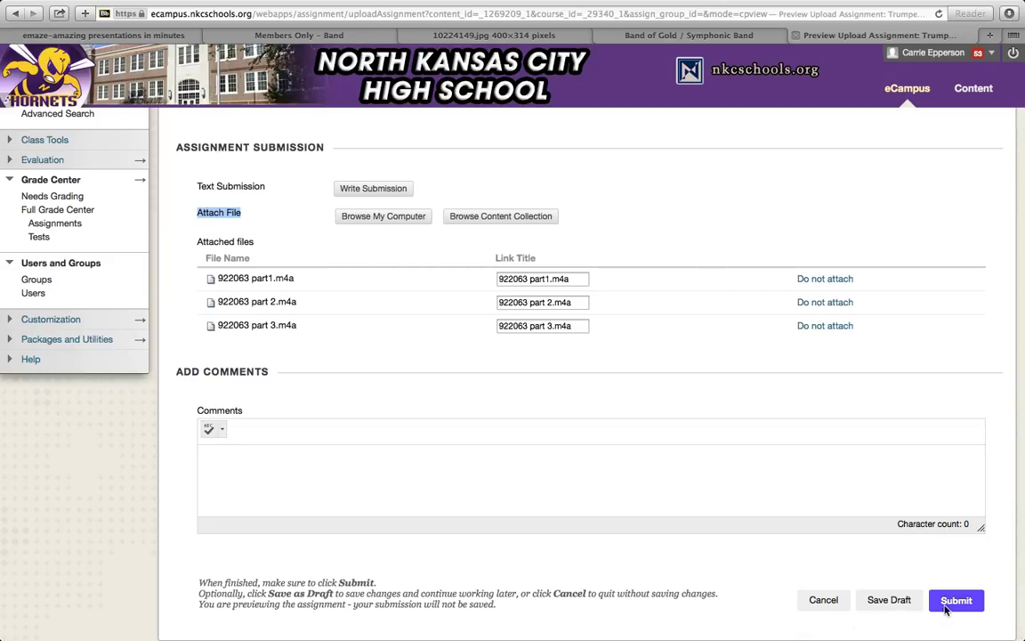